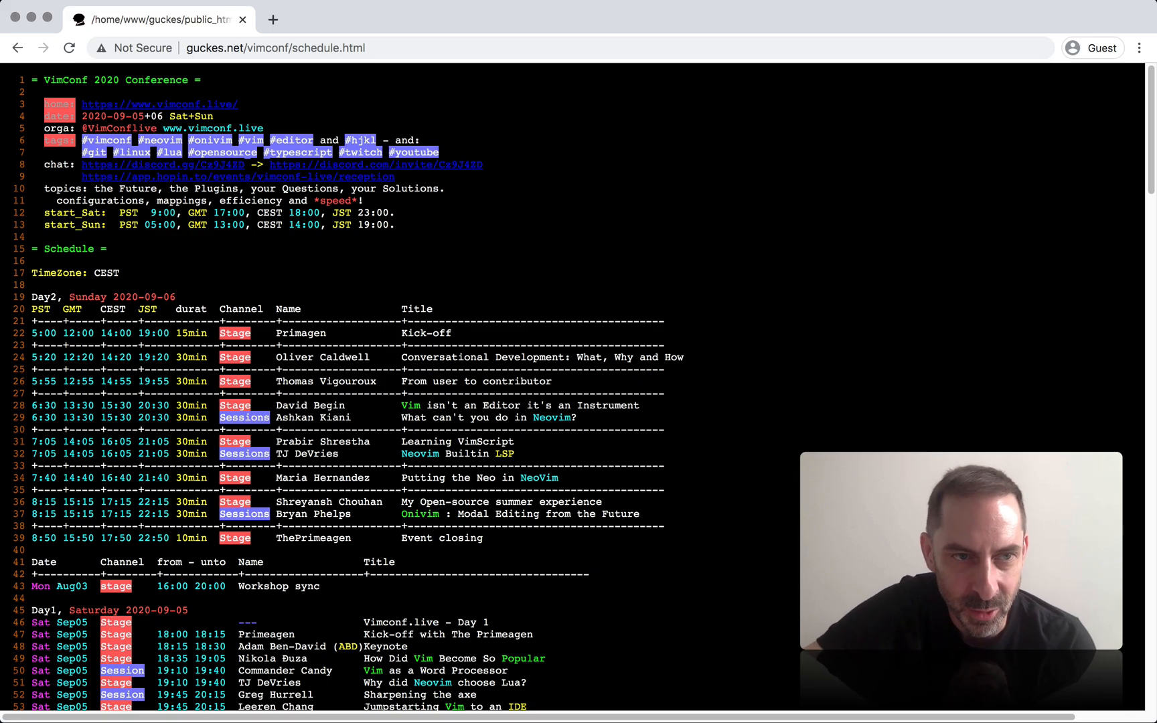
Step: Scroll down the schedule to the Day1 Saturday table showing 'Why did Neovim choose Lua?'
{"action": "scroll", "scroll_direction": "down", "scroll_amount": 3}
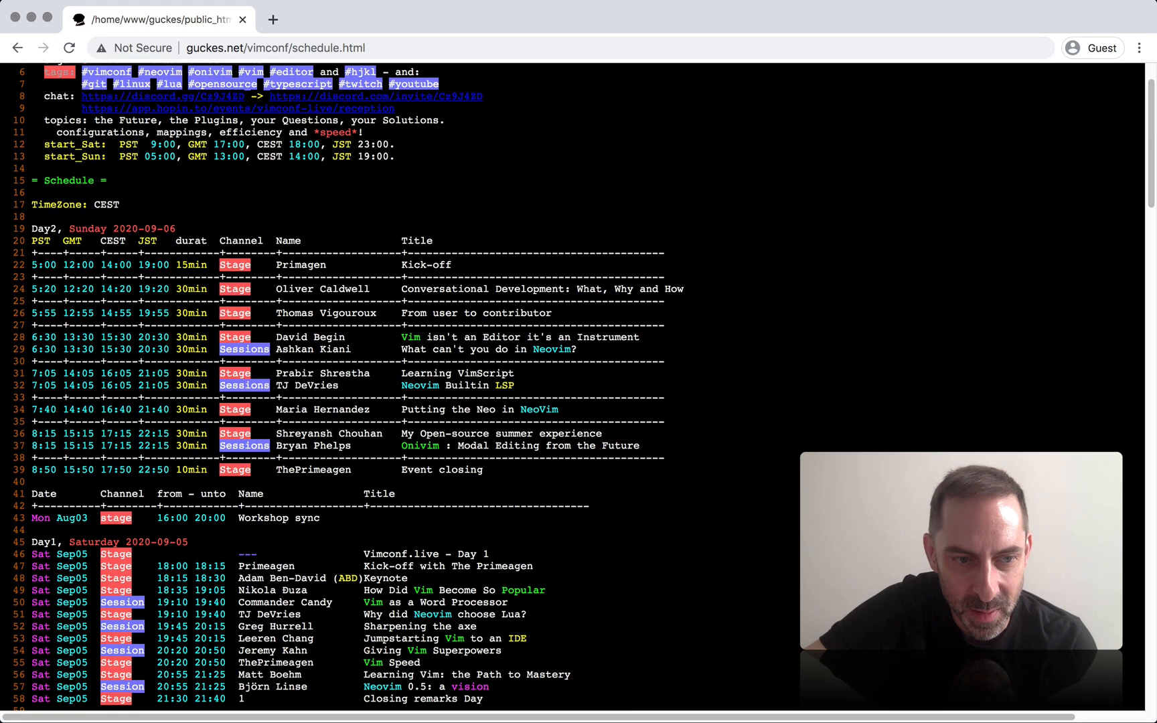
{"action": "scroll", "scroll_direction": "down", "scroll_amount": 3}
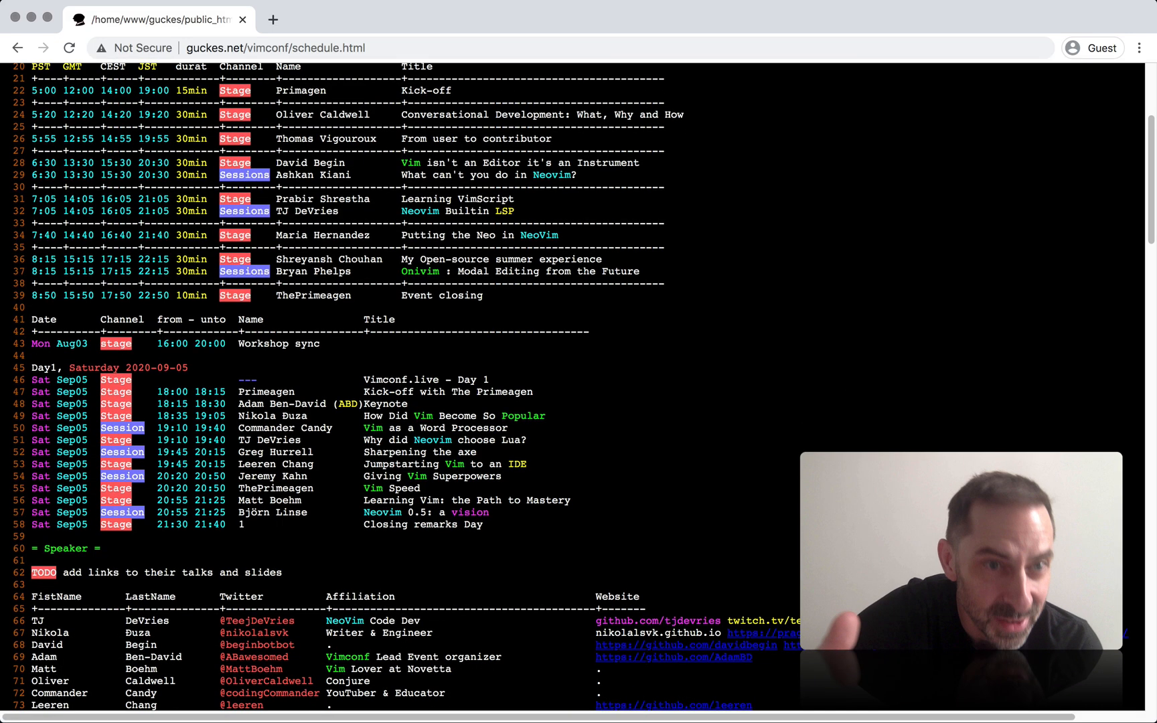
{"action": "scroll", "scroll_direction": "down", "scroll_amount": 3}
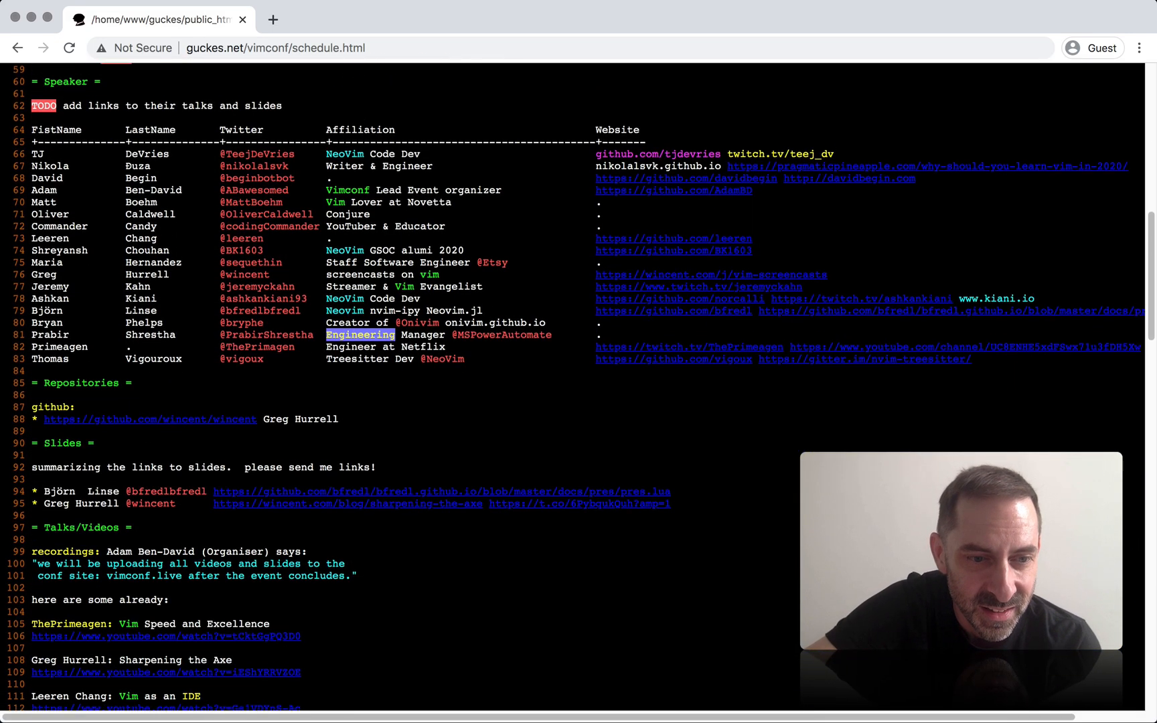
{"action": "scroll", "scroll_direction": "down", "scroll_amount": 3}
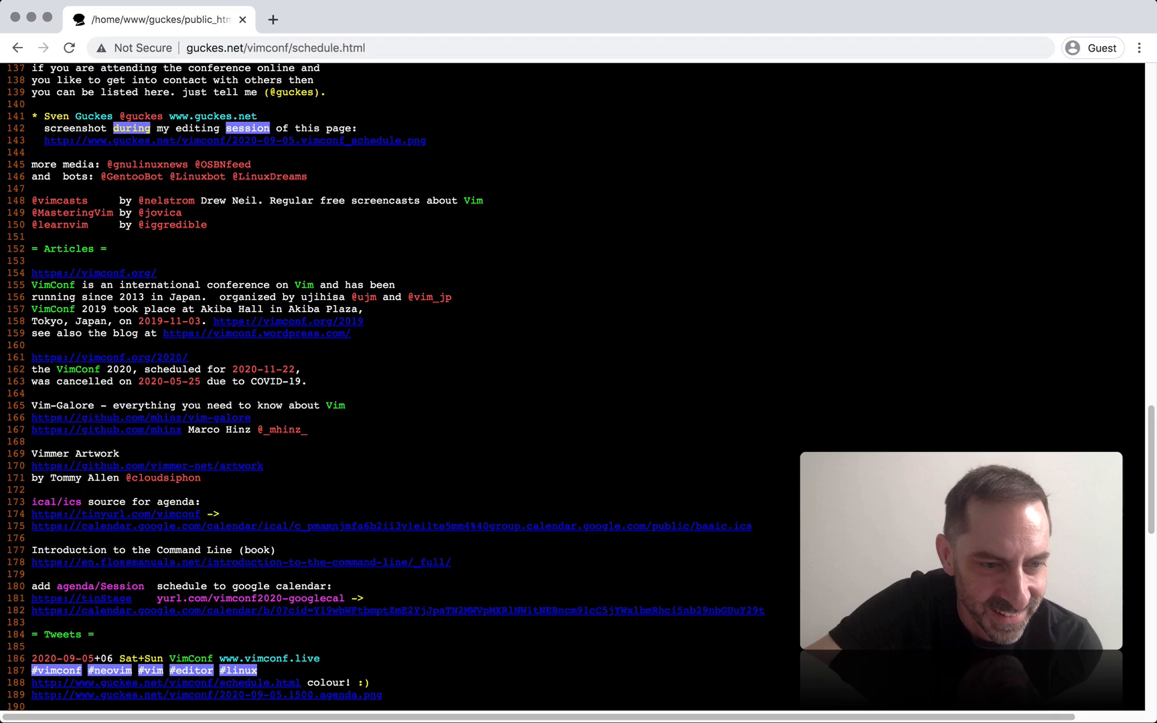
{"action": "scroll", "scroll_direction": "down", "scroll_amount": 3}
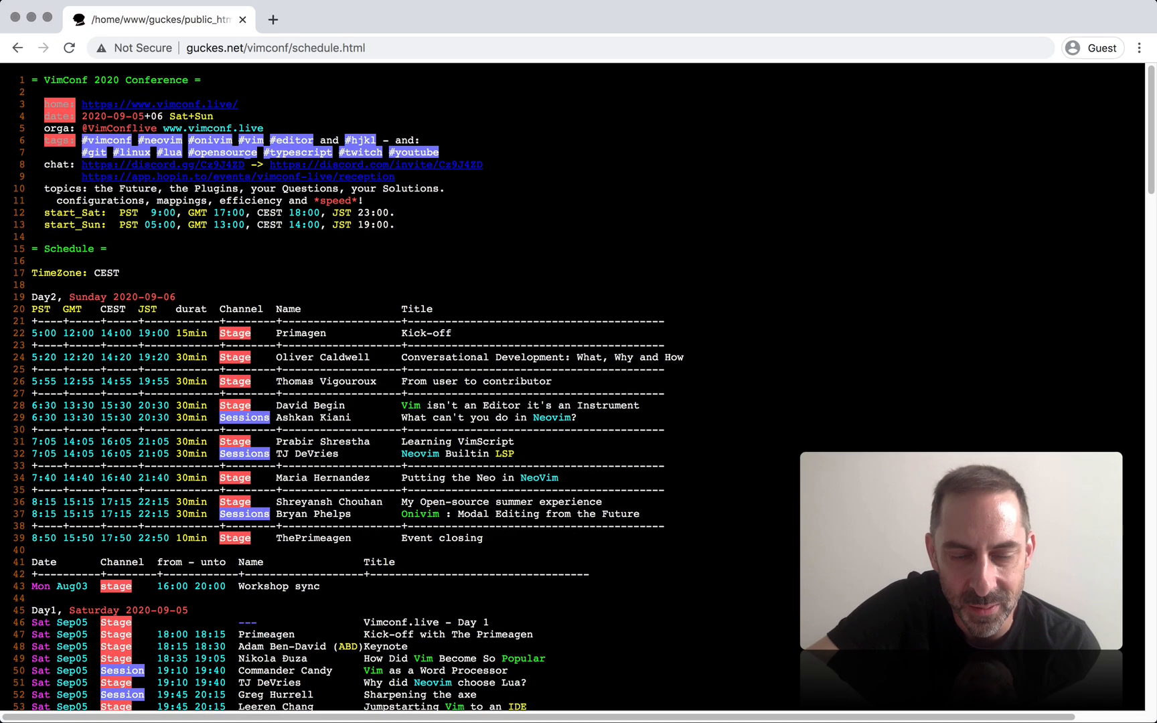
{"action": "scroll", "scroll_direction": "down", "scroll_amount": 3}
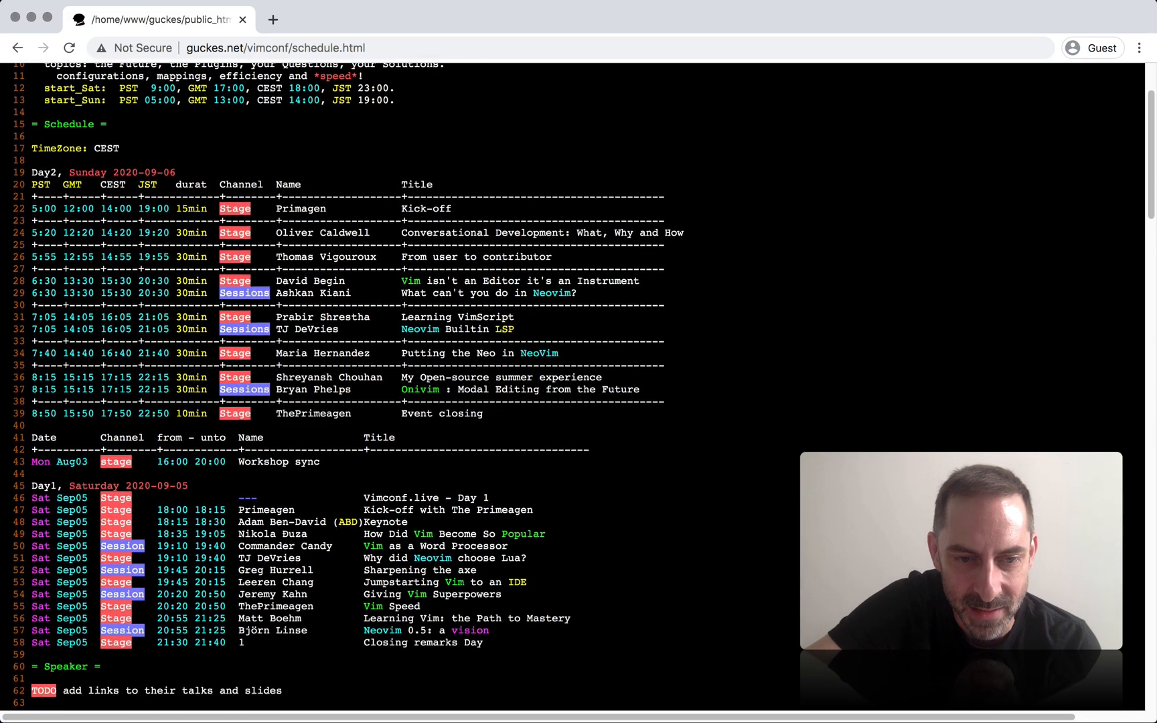
{"action": "scroll", "scroll_direction": "down", "scroll_amount": 3}
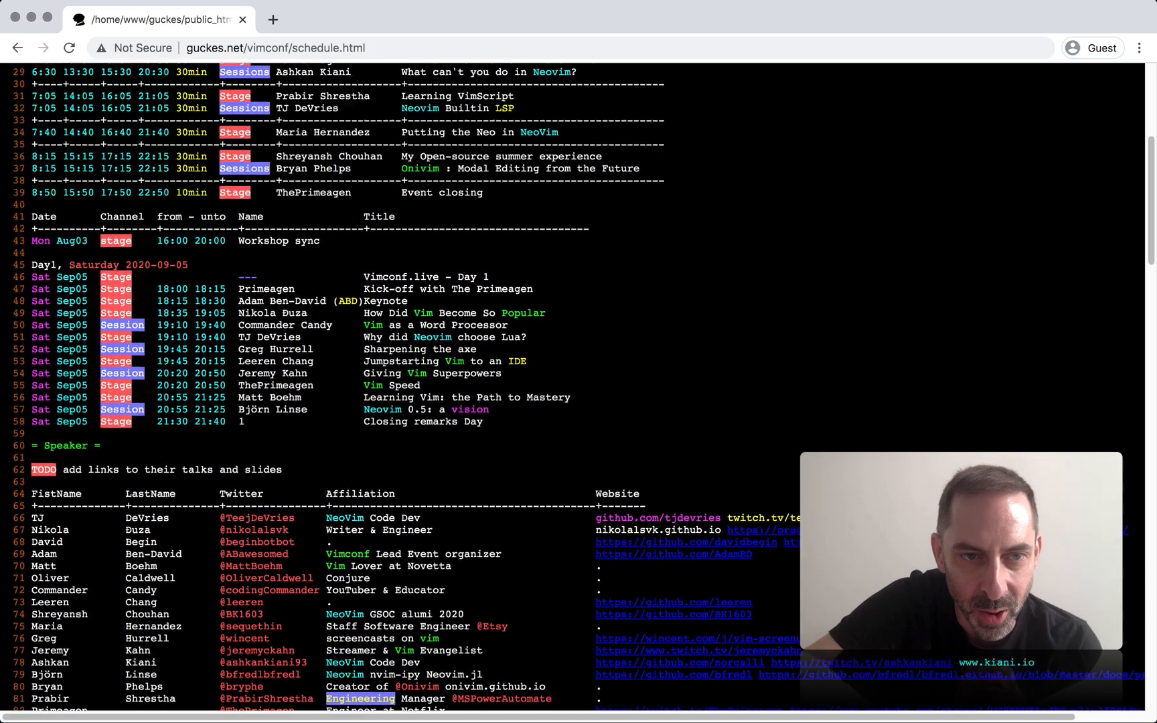
{"action": "scroll", "scroll_direction": "up", "scroll_amount": 3}
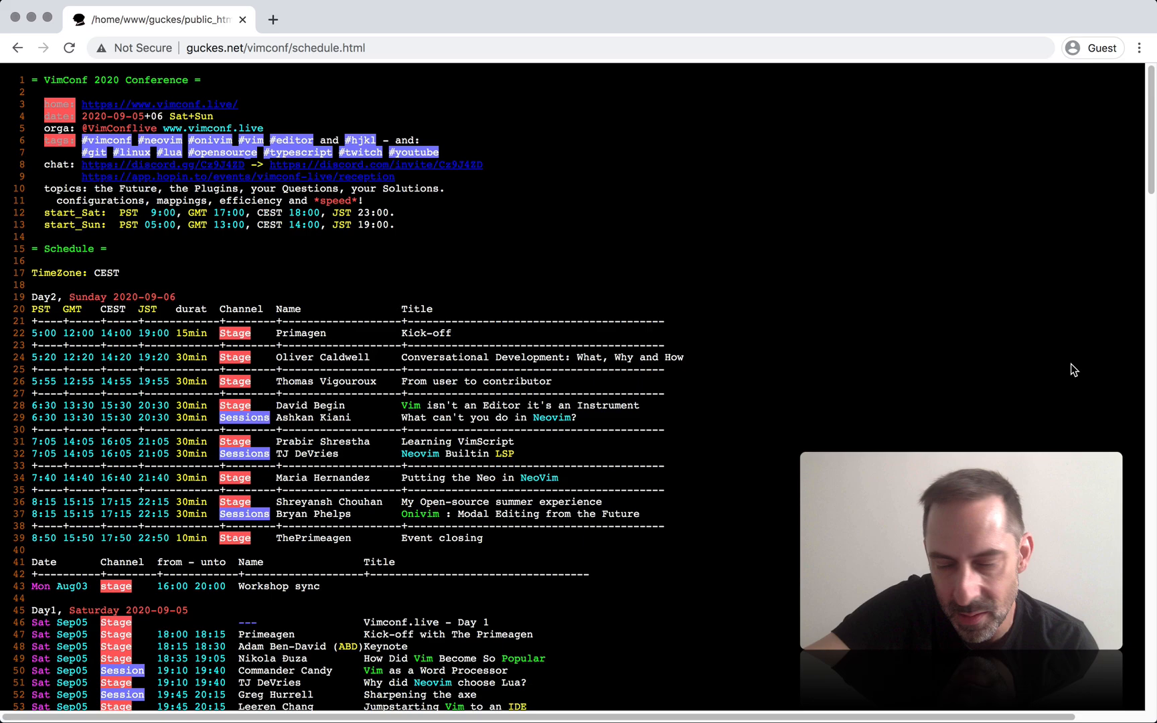
{"action": "scroll", "scroll_direction": "down", "scroll_amount": 3}
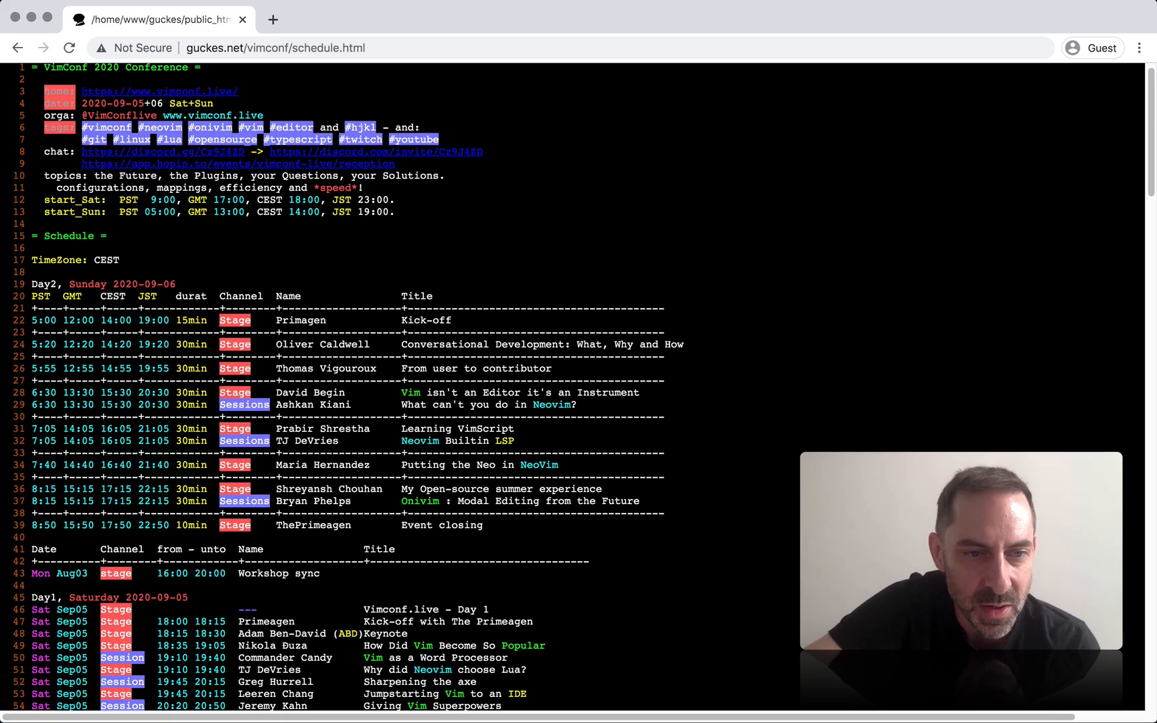
{"action": "scroll", "scroll_direction": "down", "scroll_amount": 3}
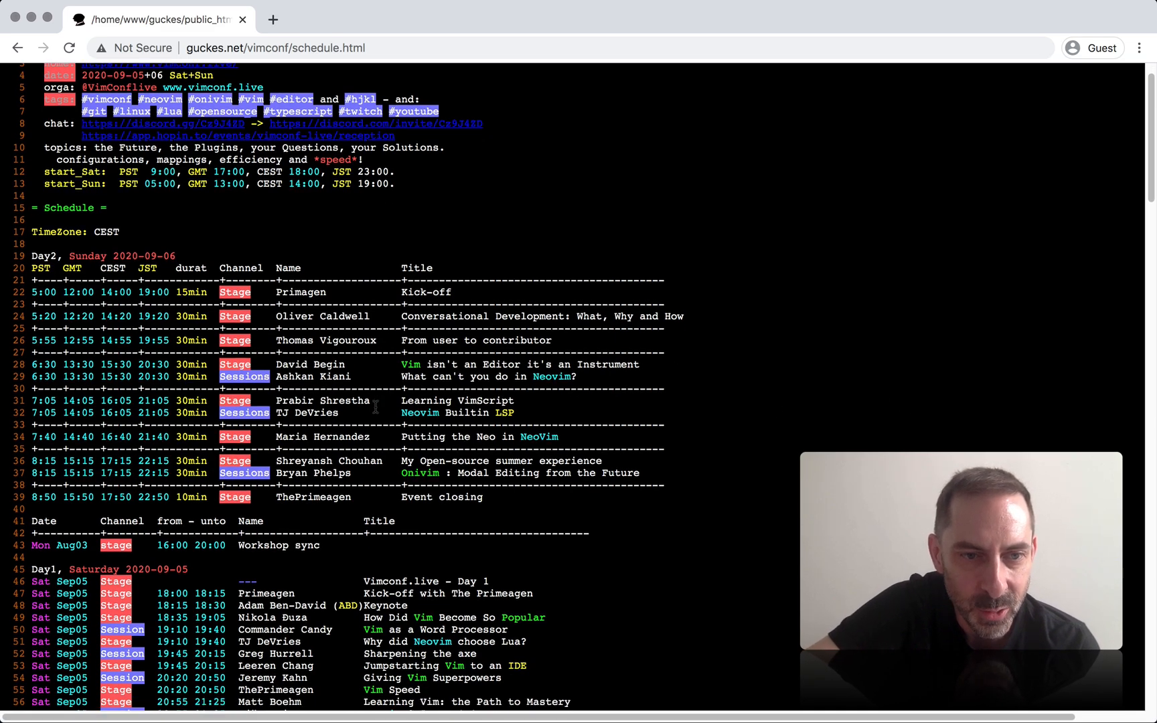
{"action": "scroll", "scroll_direction": "down", "scroll_amount": 3}
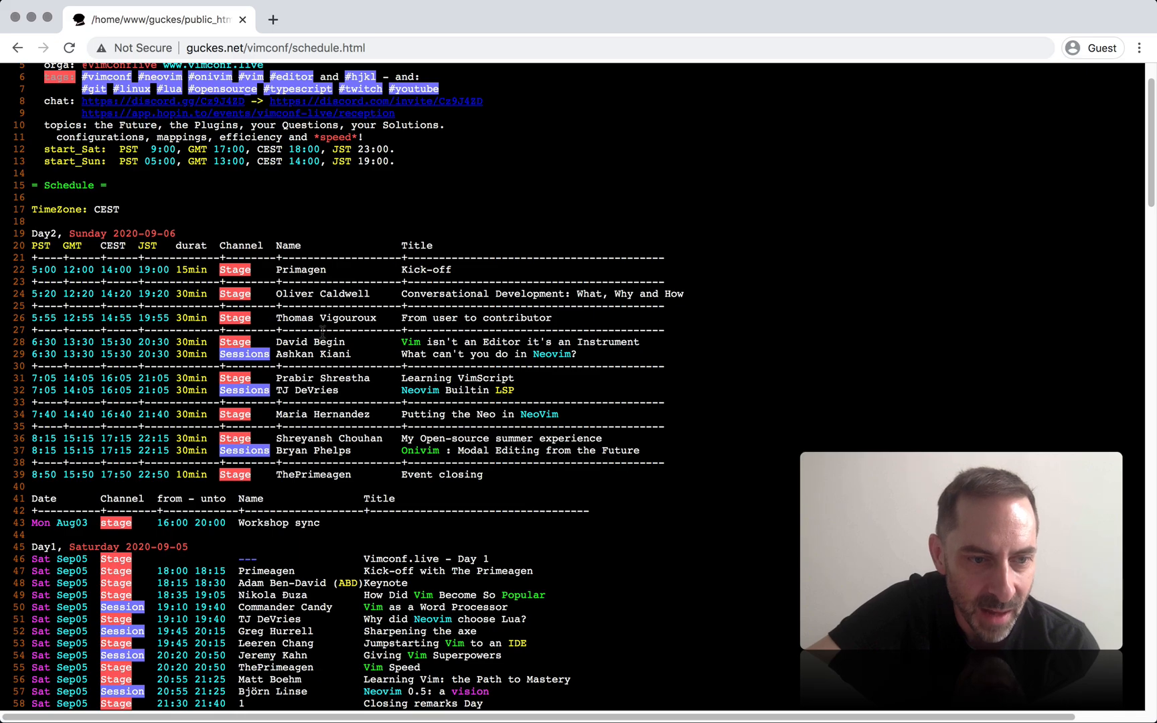
{"action": "scroll", "scroll_direction": "down", "scroll_amount": 3}
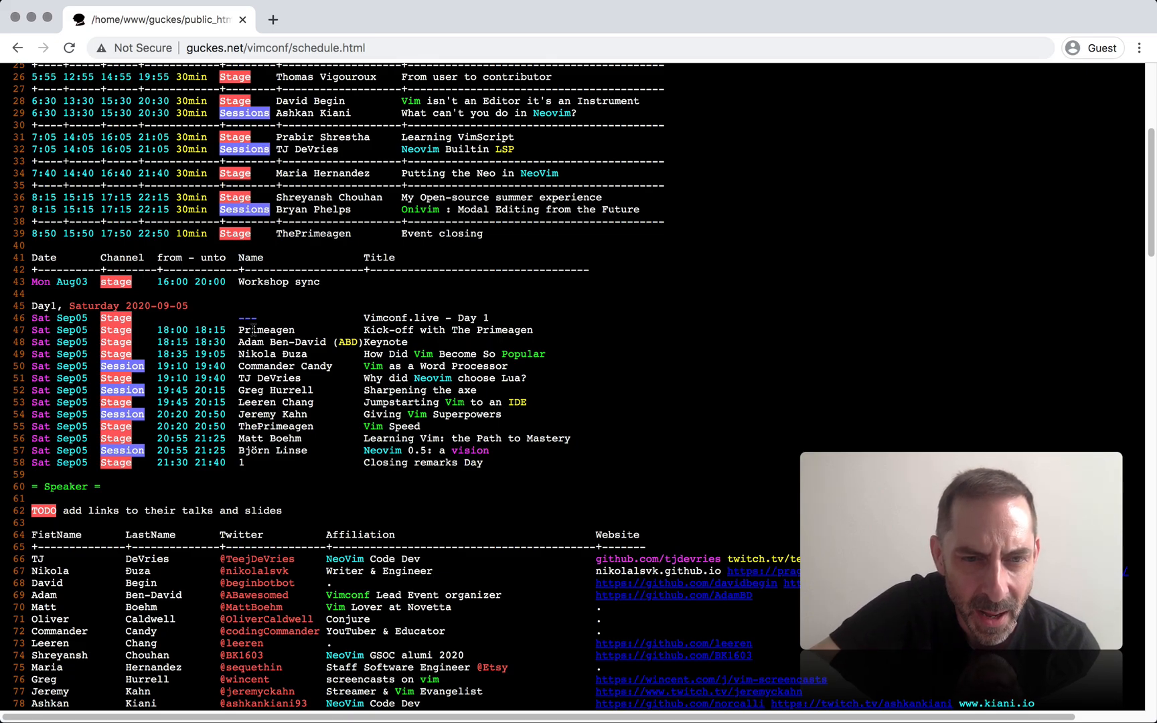
{"action": "scroll", "scroll_direction": "down", "scroll_amount": 3}
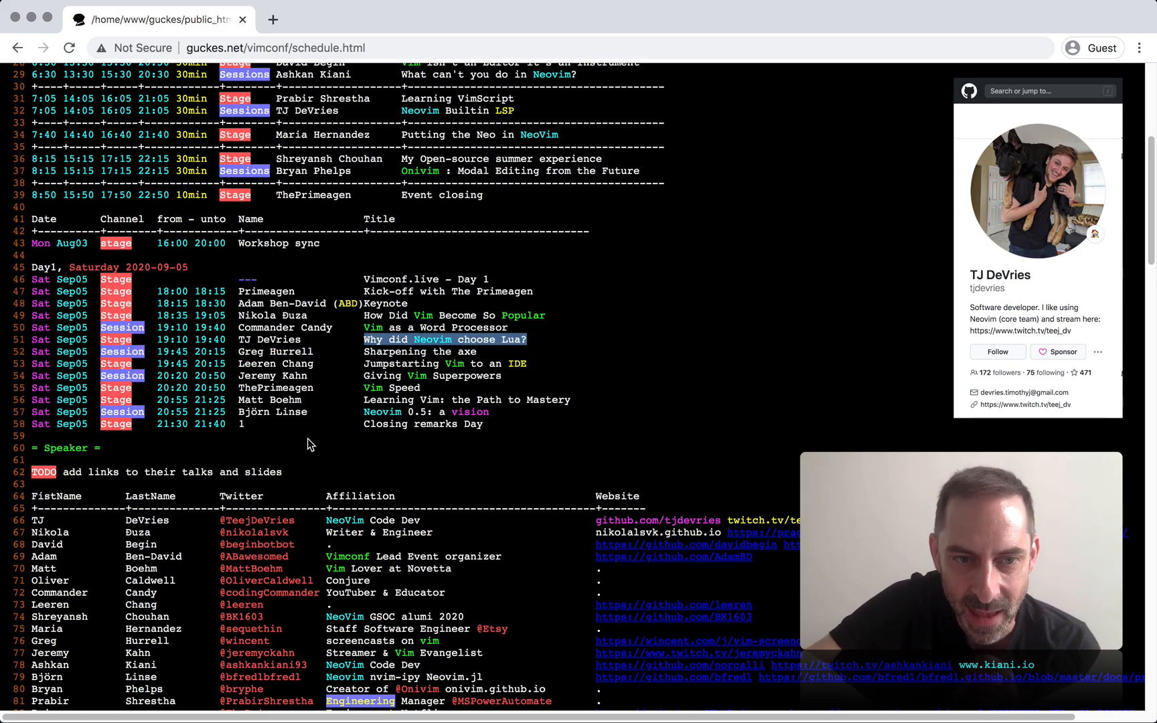
Step: Scroll slightly to bring the 'Sharpening the axe' talk into view in the Day1 table
{"action": "scroll", "scroll_direction": "down", "scroll_amount": 3}
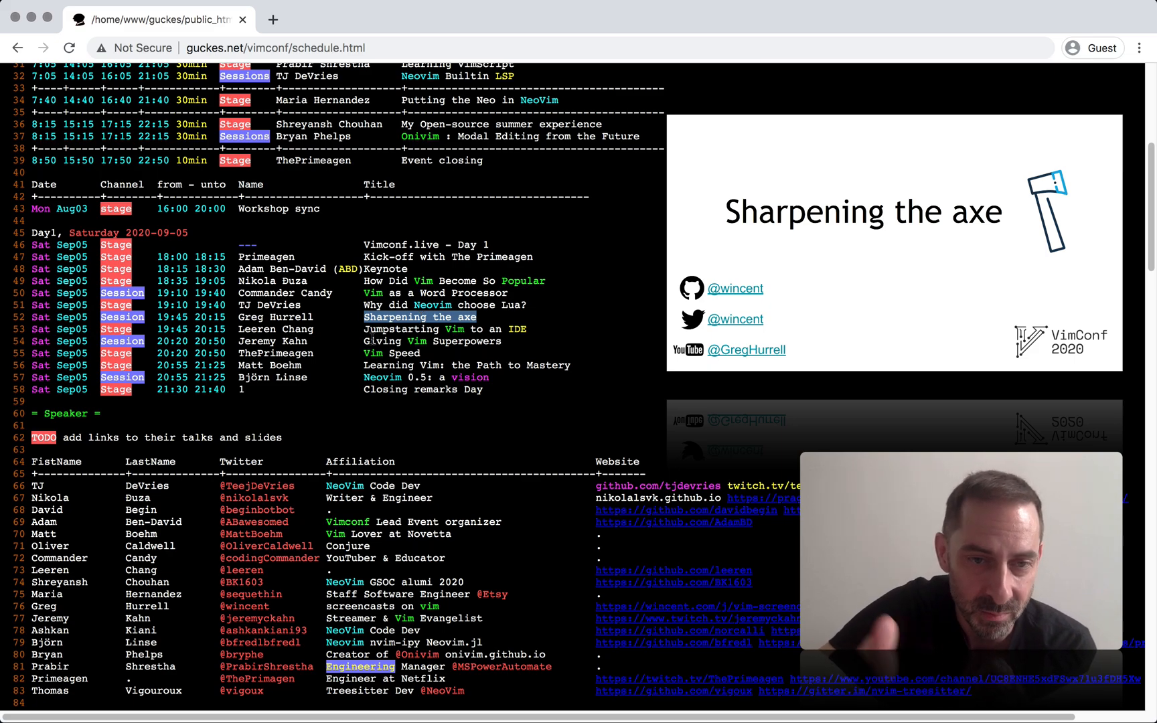
{"action": "scroll", "scroll_direction": "down", "scroll_amount": 3}
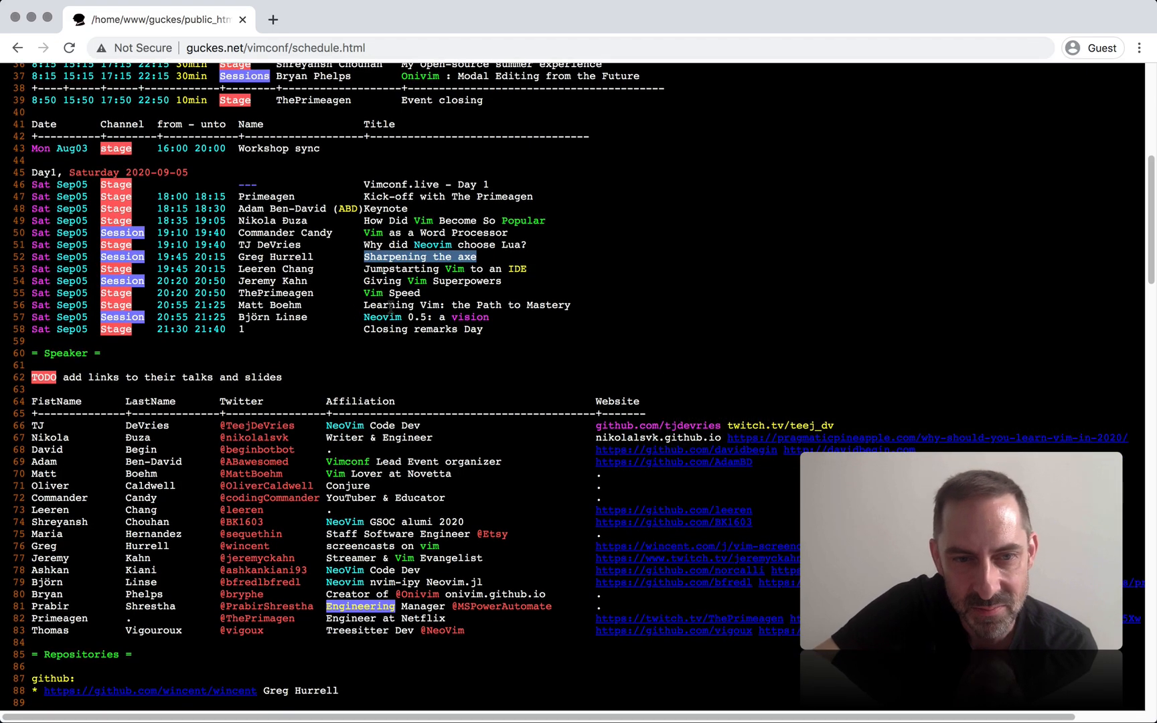
{"action": "scroll", "scroll_direction": "down", "scroll_amount": 3}
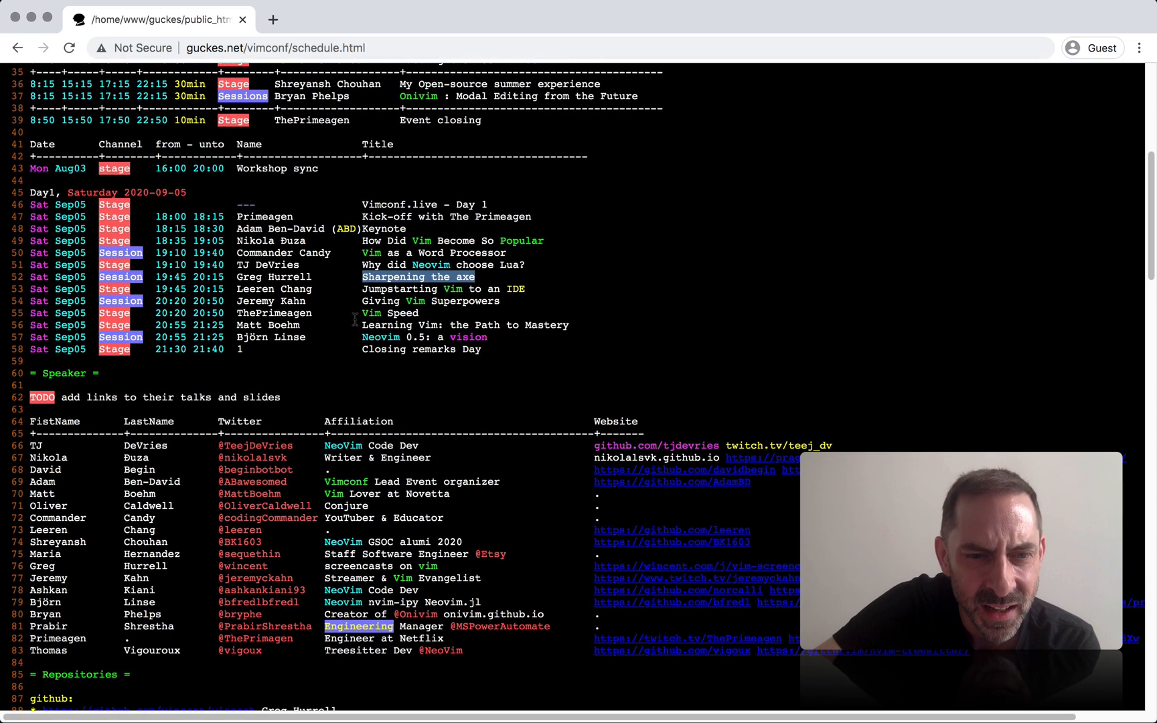
{"action": "scroll", "scroll_direction": "down", "scroll_amount": 3}
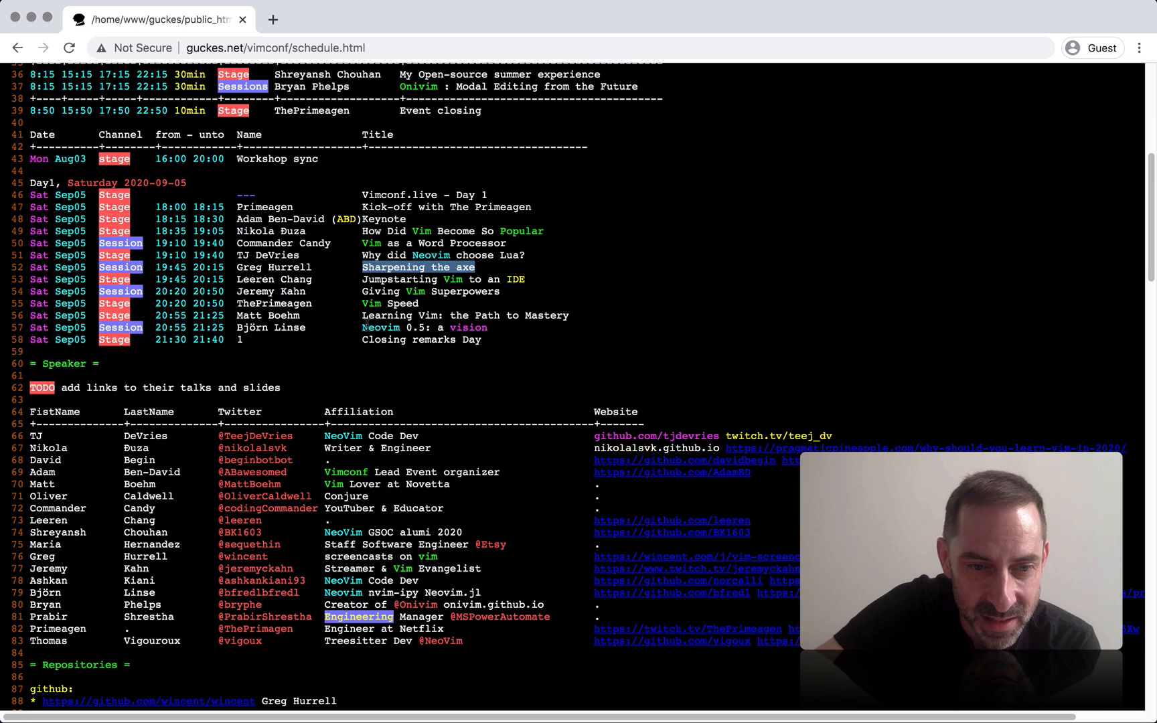
{"action": "scroll", "scroll_direction": "up", "scroll_amount": 3}
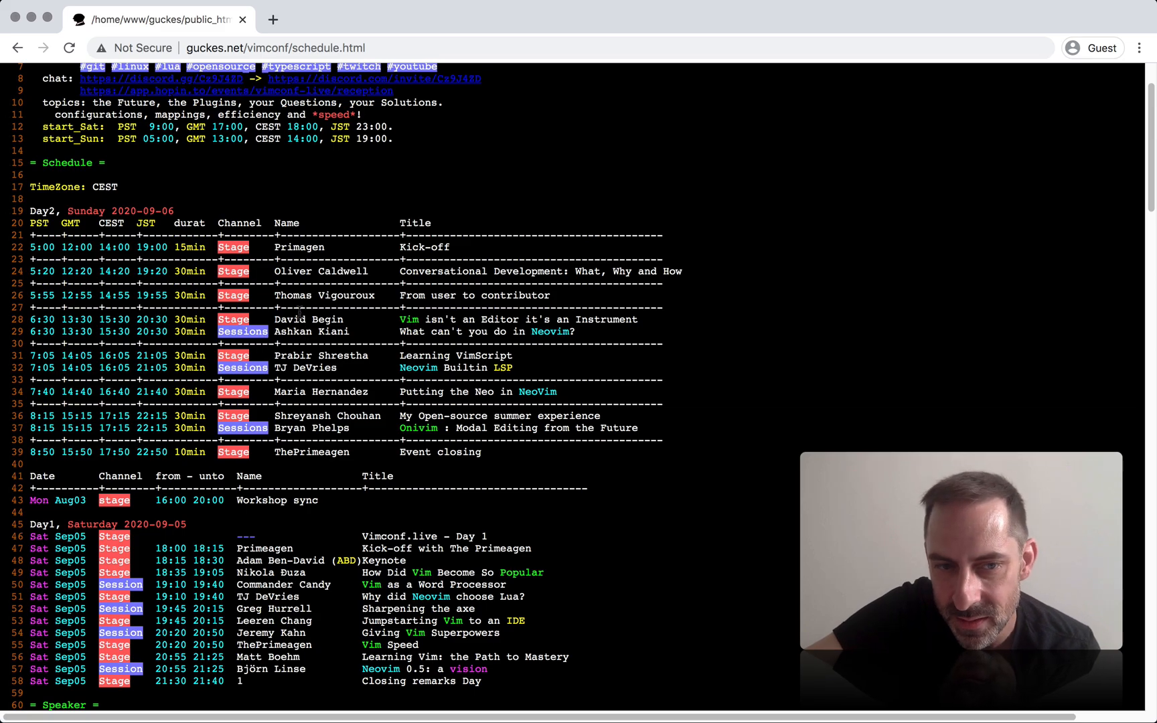
{"action": "mouse_move", "coordinate": [492, 332]}
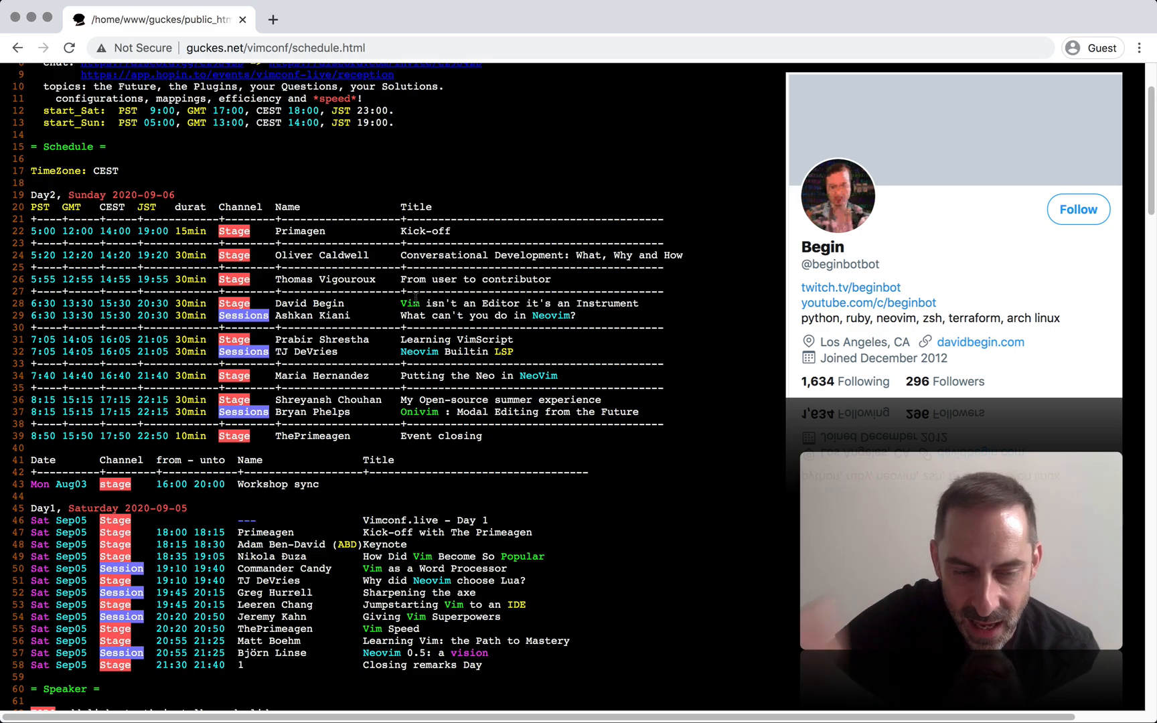
{"action": "mouse_move", "coordinate": [312, 316]}
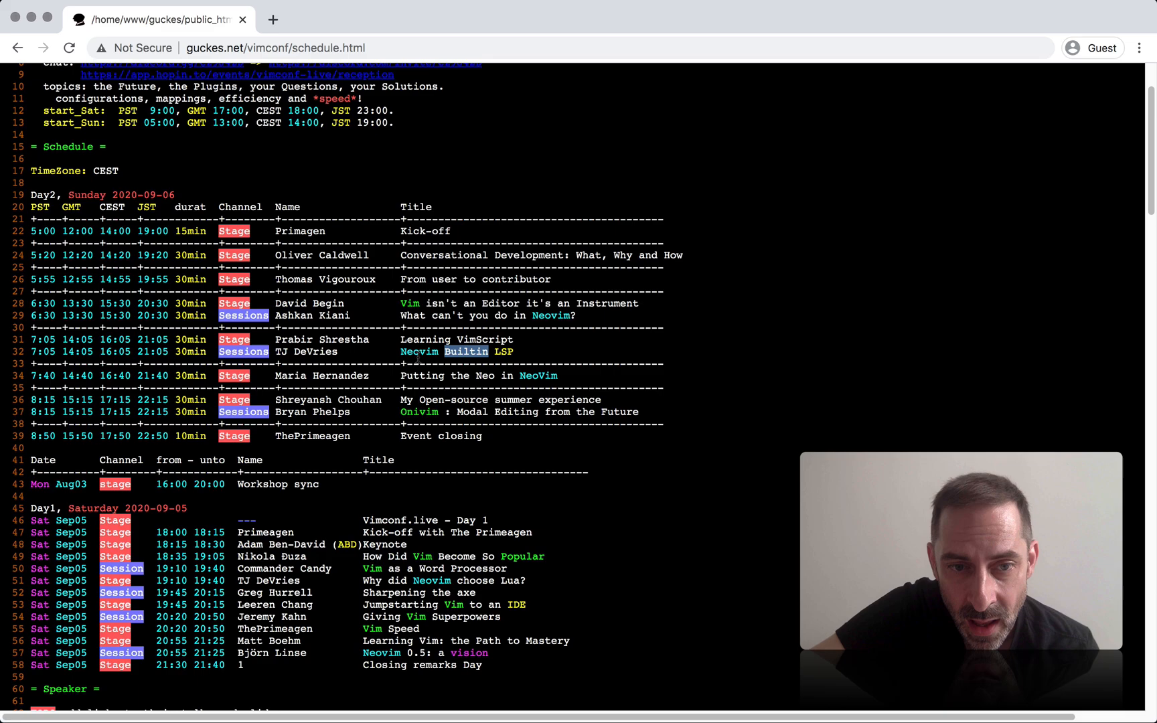
Step: Drag-select the Sunday talk title 'Neovim Builtin LSP' by TJ DeVries
{"action": "left_click_drag", "start_coordinate": [400, 352], "coordinate": [511, 352]}
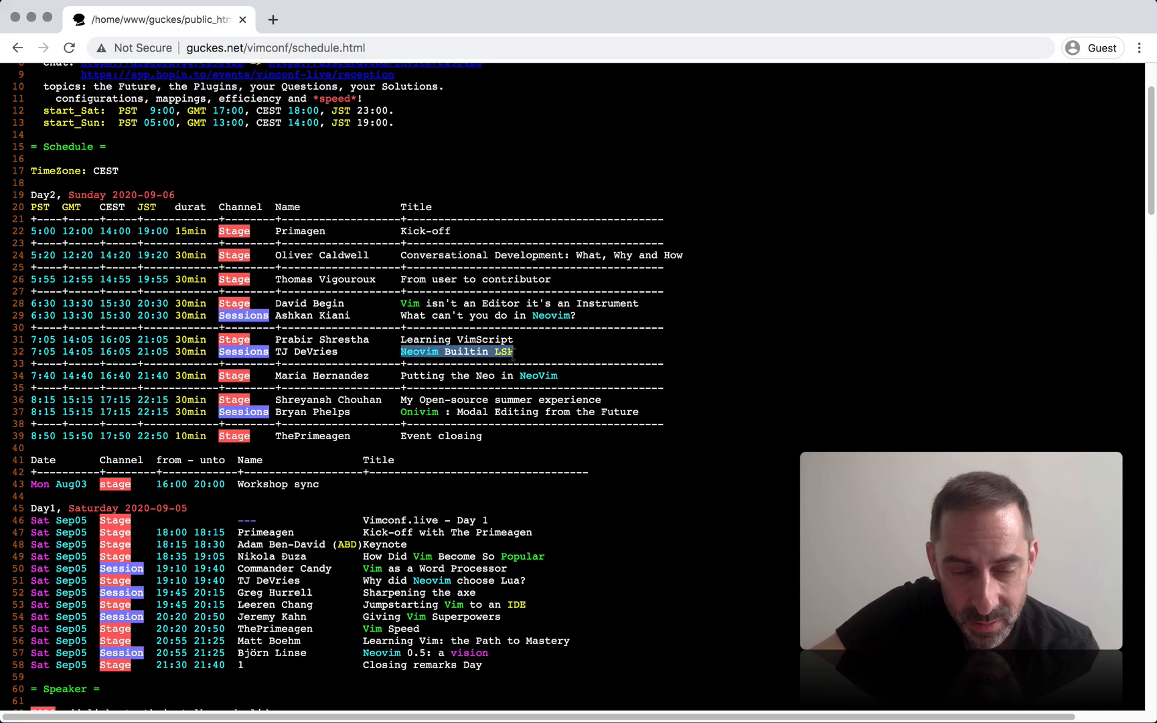
Step: Select Maria Hernandez's name beside her Sunday talk 'Putting the Neo in NeoVim'
{"action": "scroll", "scroll_direction": "down", "scroll_amount": 3}
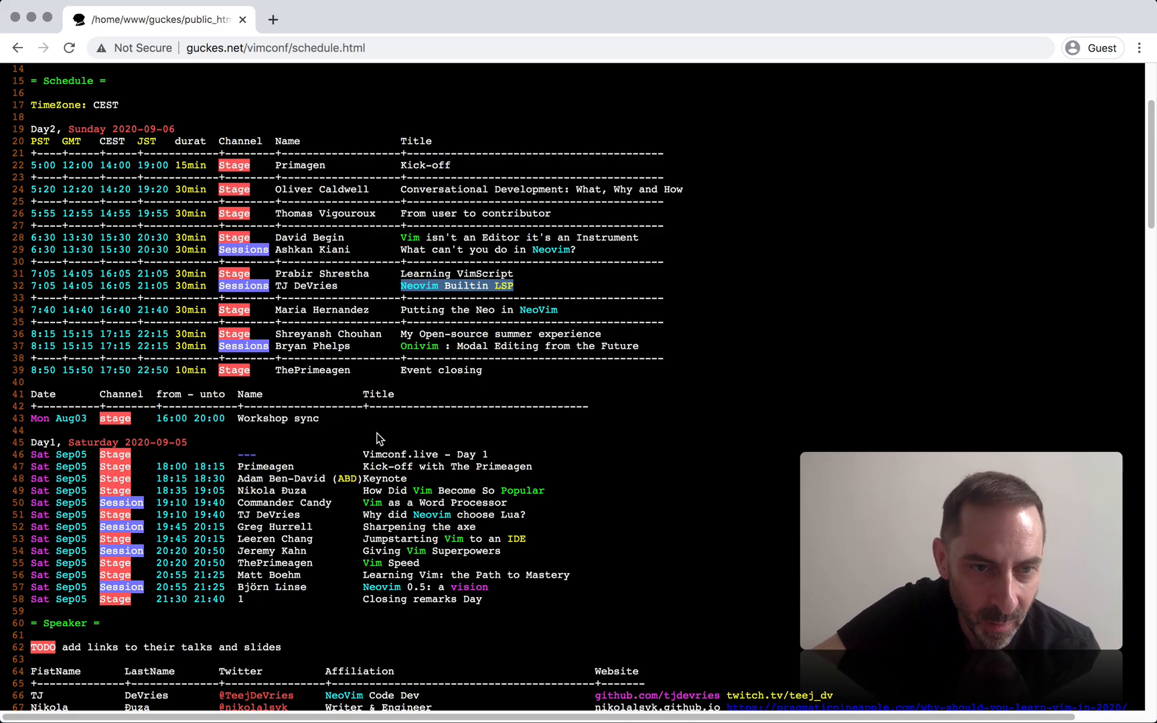
{"action": "scroll", "scroll_direction": "down", "scroll_amount": 3}
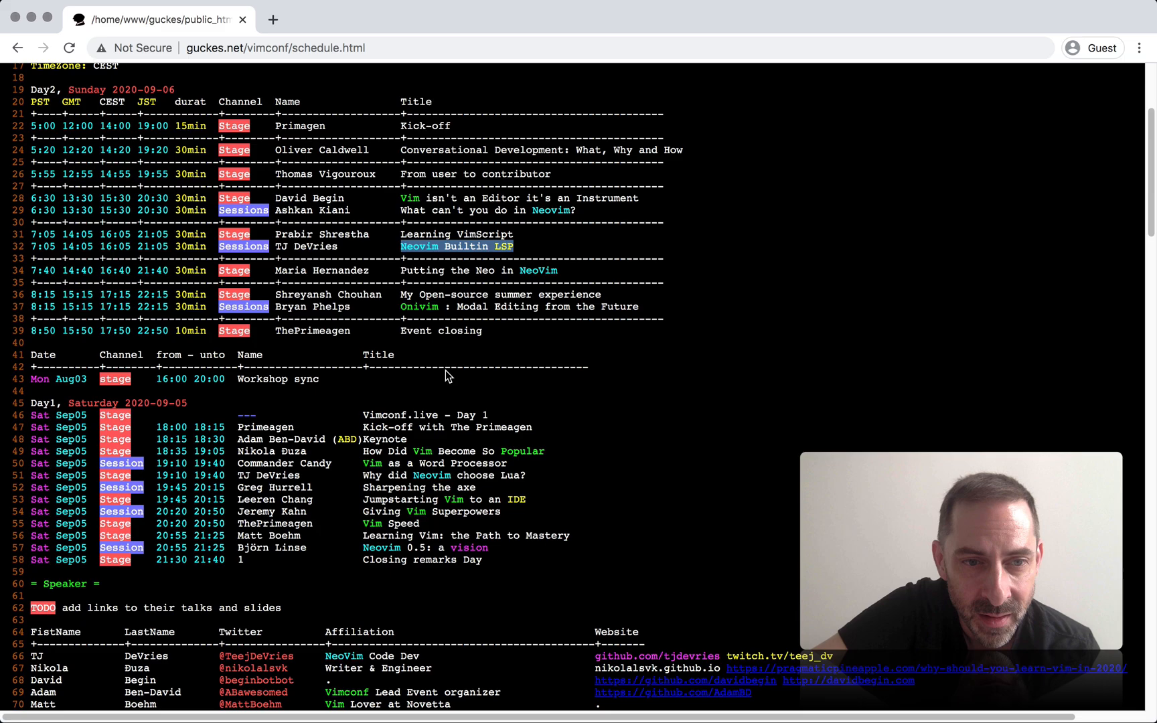
{"action": "double_click", "coordinate": [289, 270]}
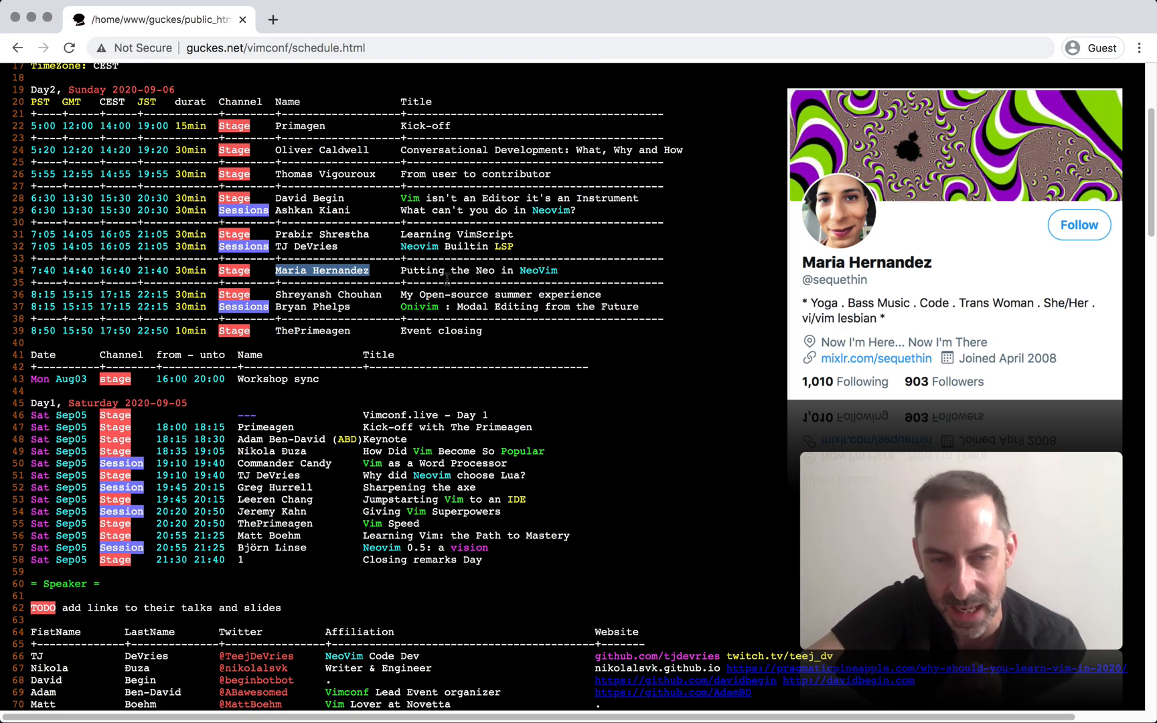
{"action": "scroll", "scroll_direction": "down", "scroll_amount": 3}
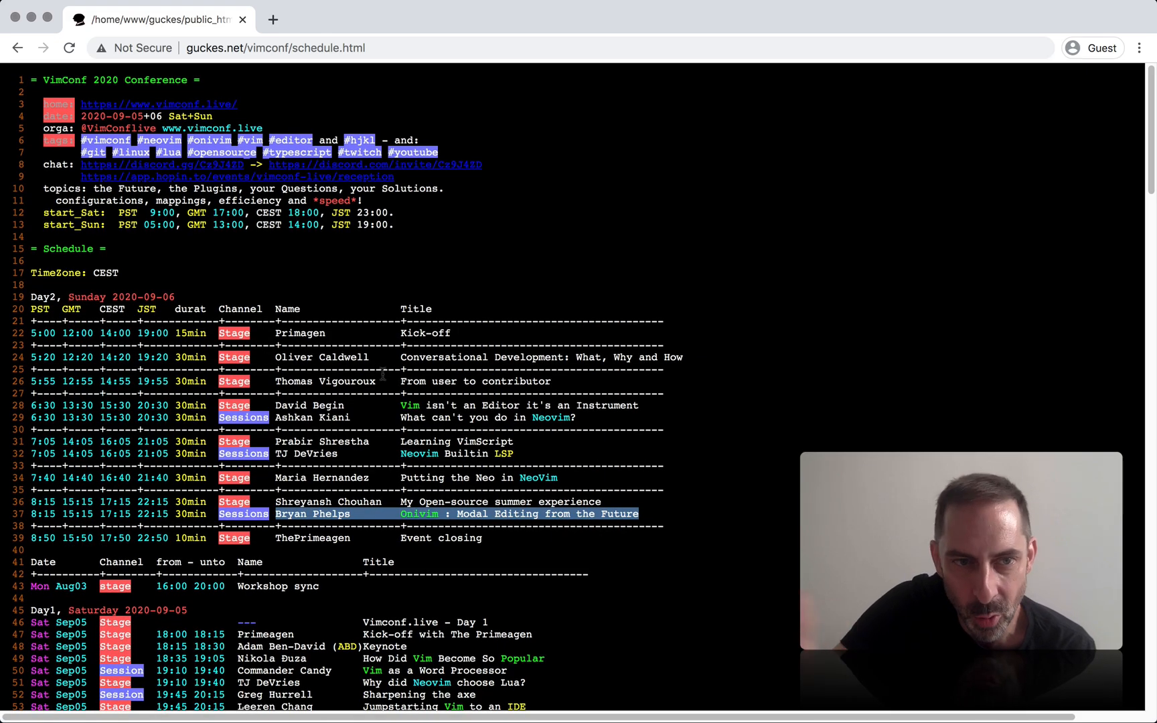
{"action": "mouse_move", "coordinate": [499, 295]}
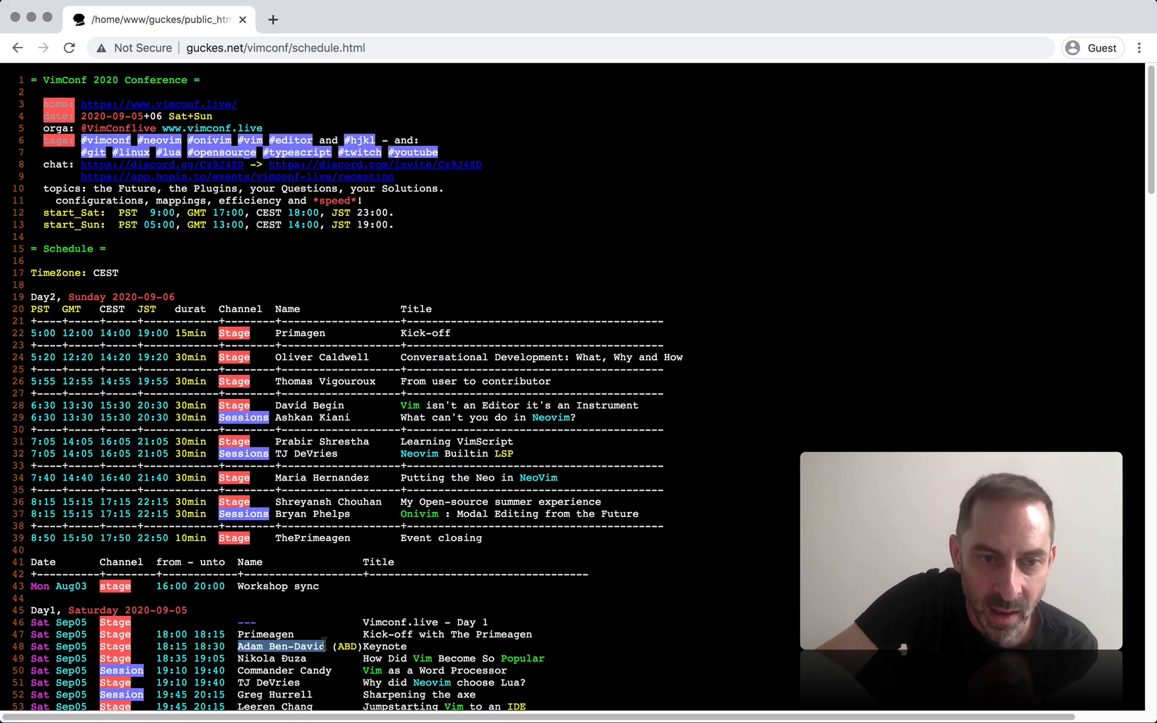
Step: Scroll past the last Saturday talks until the Speaker heading is visible
{"action": "scroll", "scroll_direction": "down", "scroll_amount": 3}
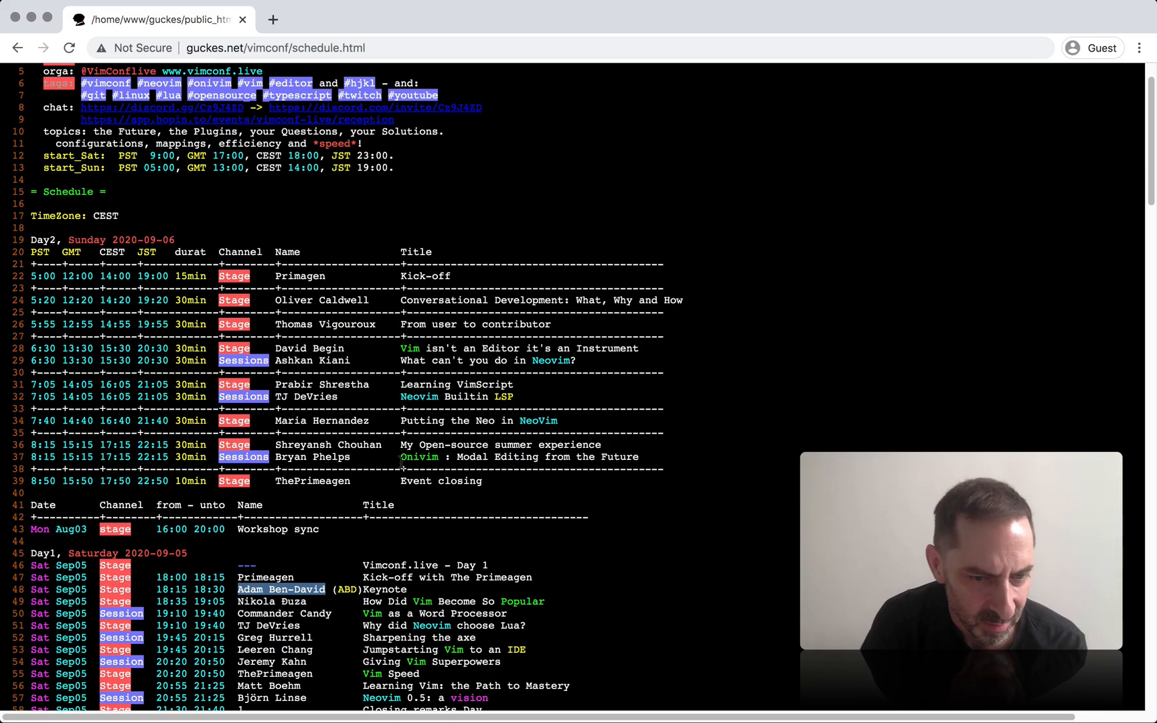
{"action": "scroll", "scroll_direction": "down", "scroll_amount": 3}
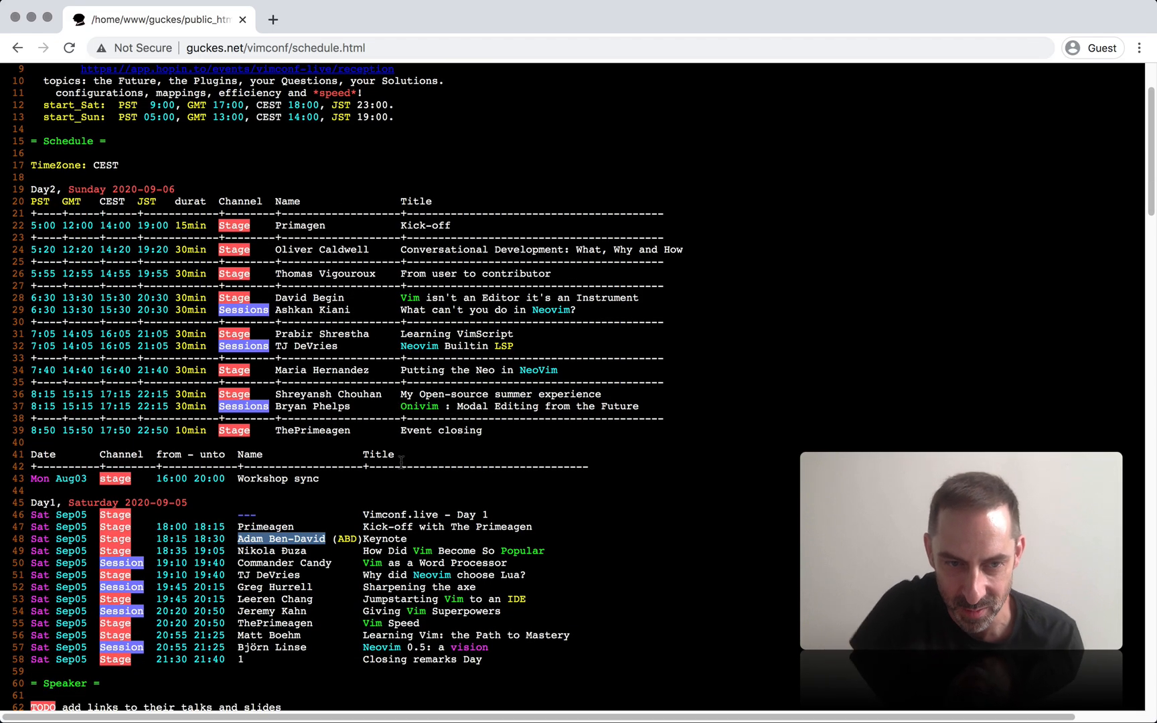